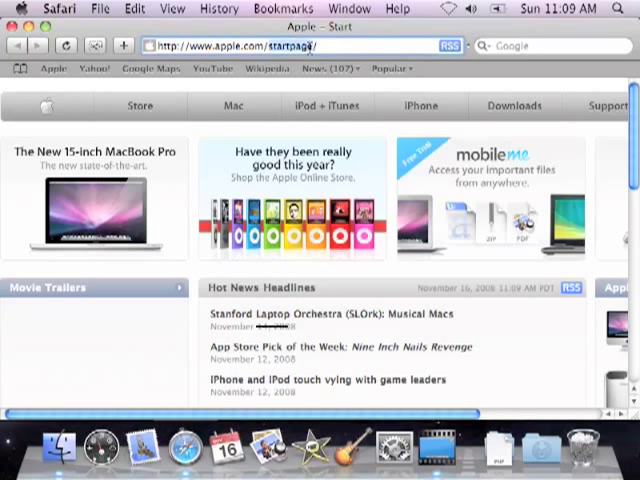
type("www.goog")
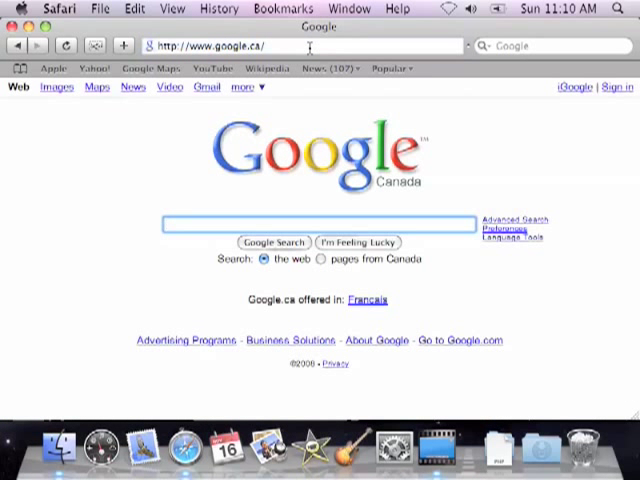
type("x")
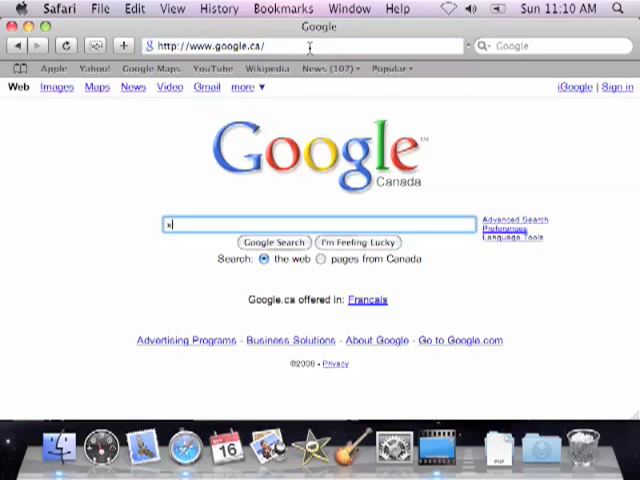
type("ampp")
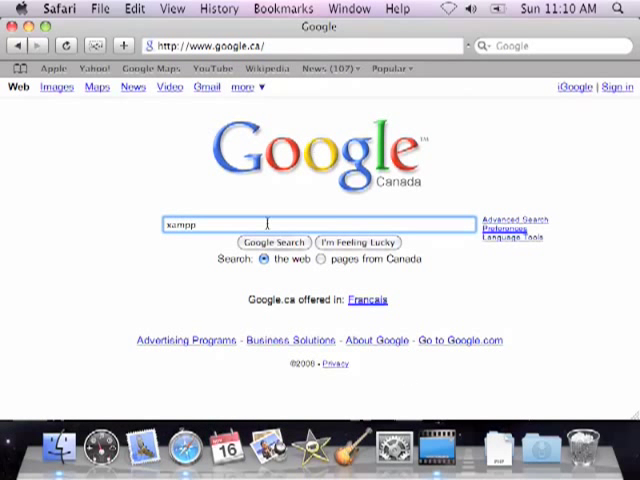
left_click(274, 242)
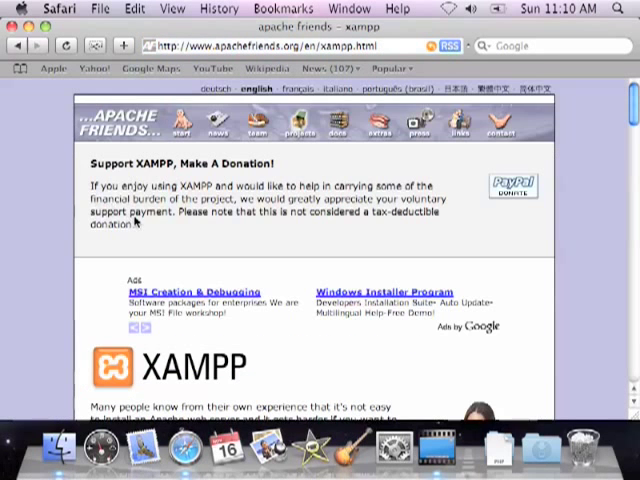
Scroll down the XAMPP overview to the list of distributions including Mac OS X
scroll("down", 3)
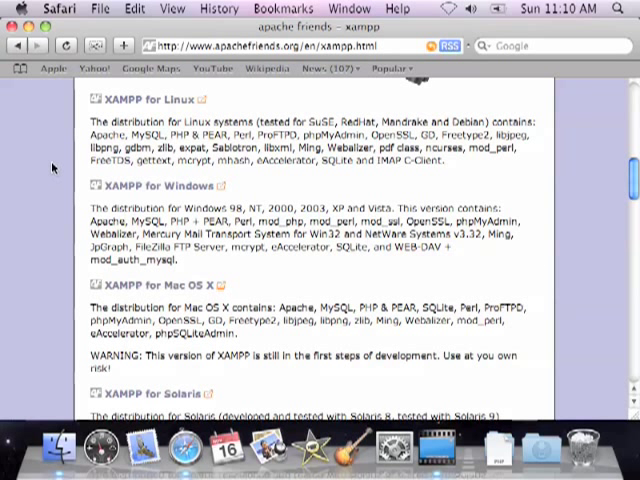
mouse_move(56, 290)
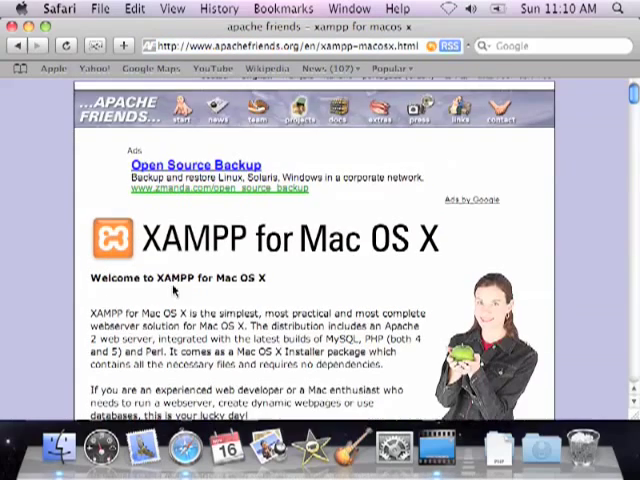
Download 'XAMPP Mac OS X 0.7.4 Installer Version' from the table and launch the downloaded package
scroll("down", 3)
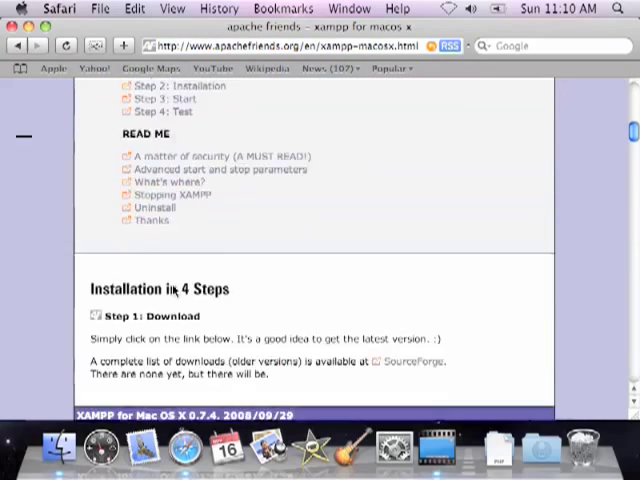
scroll("down", 3)
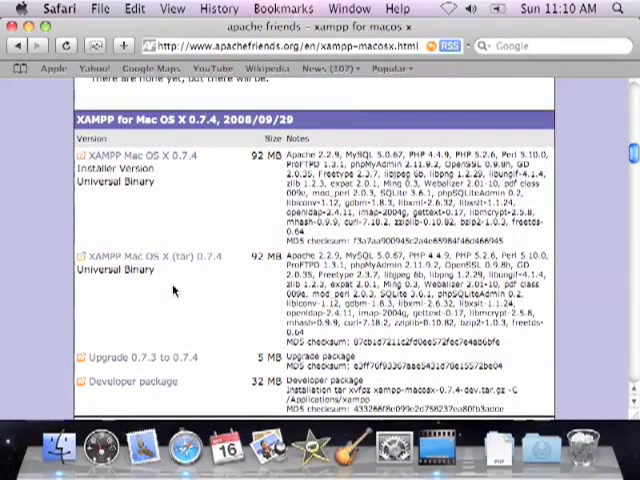
mouse_move(140, 168)
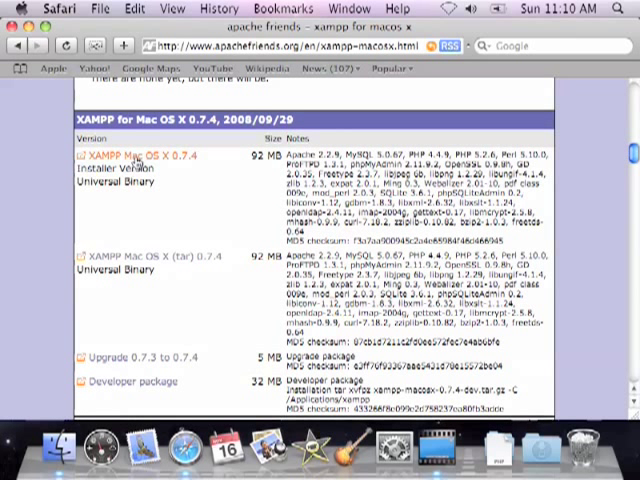
left_click(140, 156)
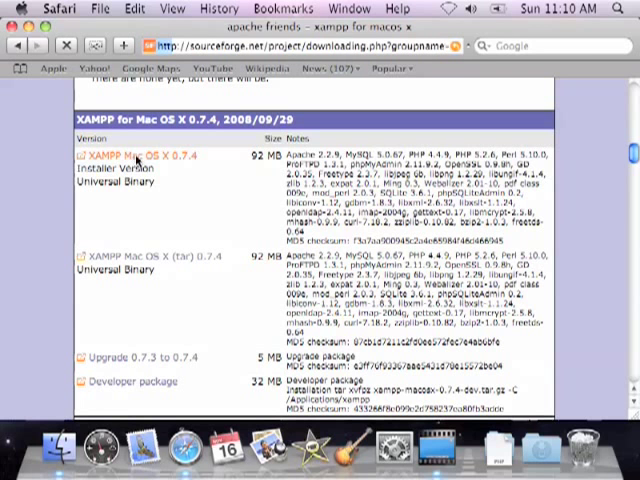
left_click(140, 156)
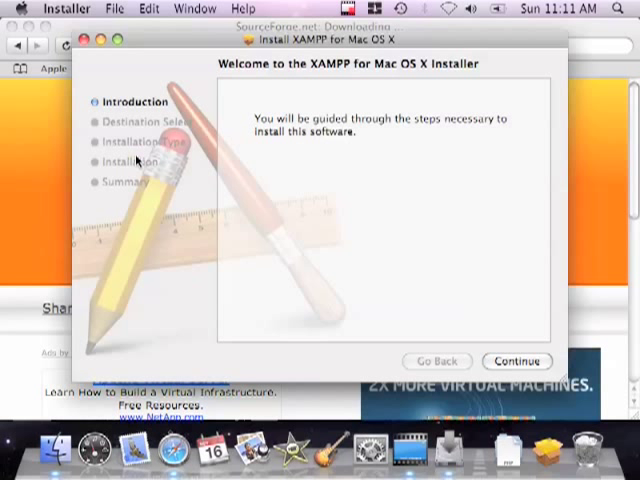
mouse_move(328, 278)
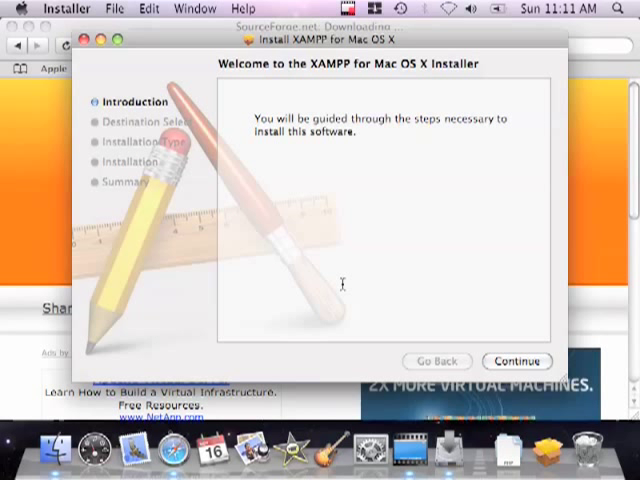
mouse_move(480, 320)
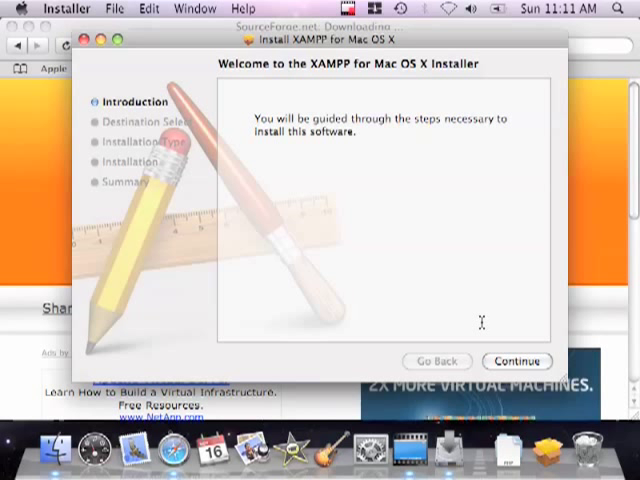
Continue past the introduction and destination, then start the Standard Install on Macintosh HD
left_click(516, 360)
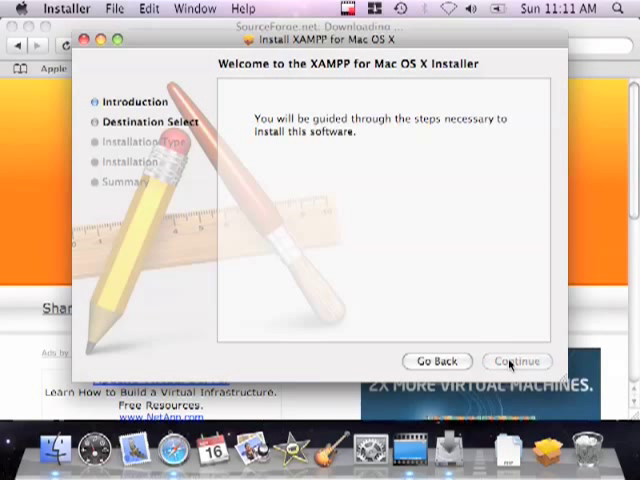
left_click(516, 360)
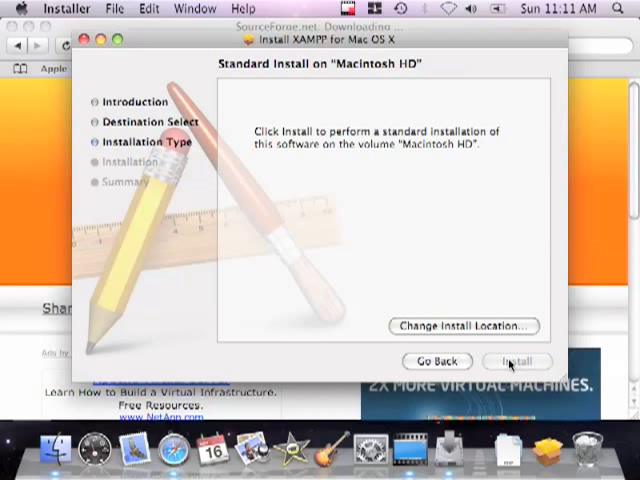
left_click(516, 360)
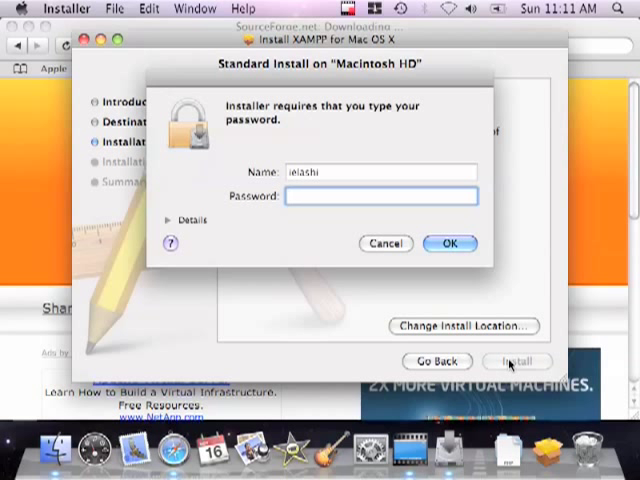
Authorise the installation with the administrator password so XAMPP installs successfully
type("•")
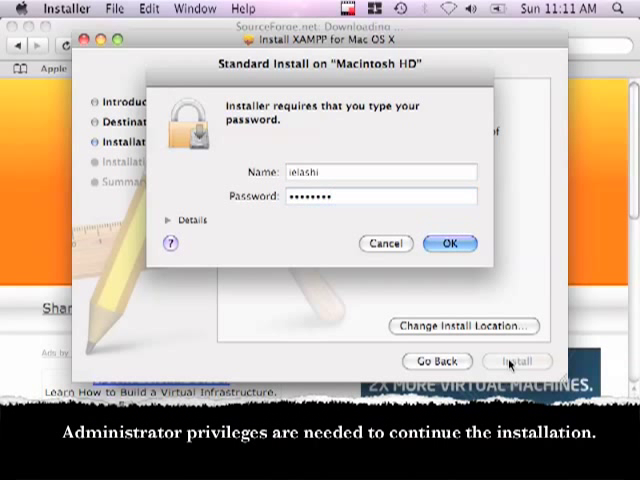
left_click(450, 244)
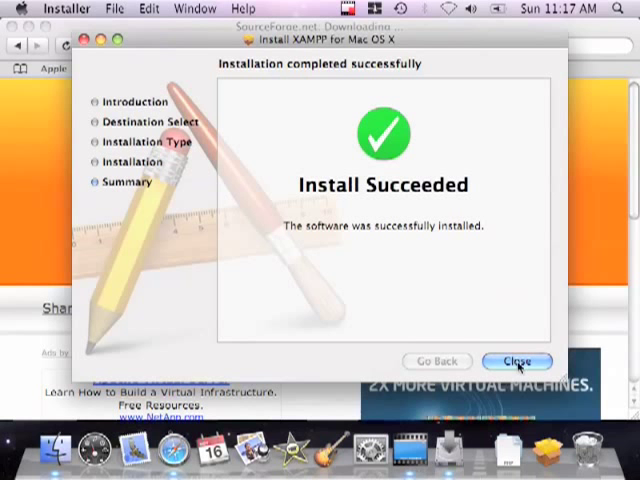
Close the finished installer and open the xampp folder inside Applications in Finder
left_click(516, 360)
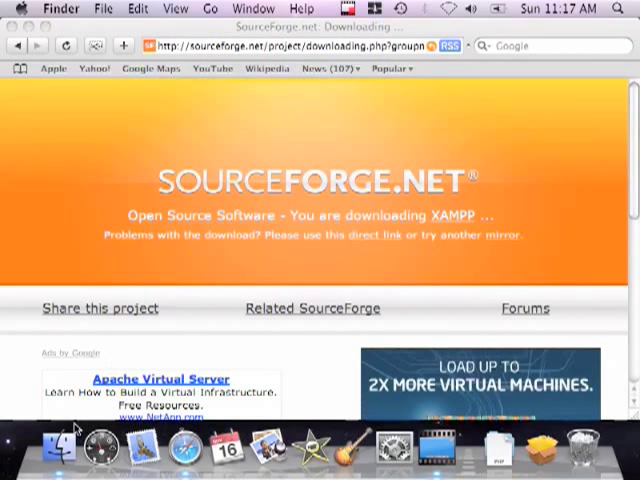
left_click(56, 450)
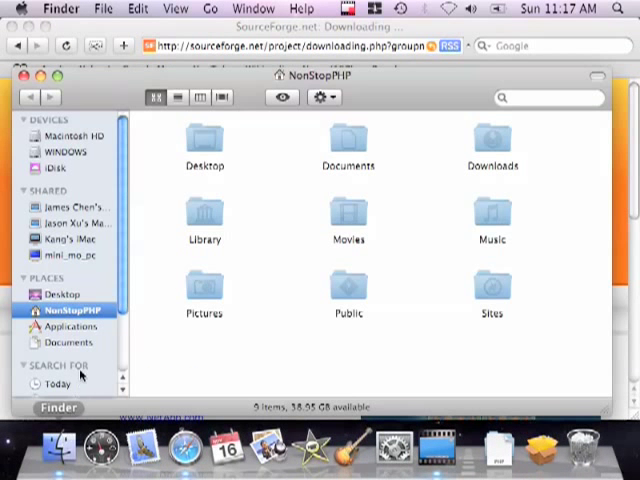
left_click(68, 326)
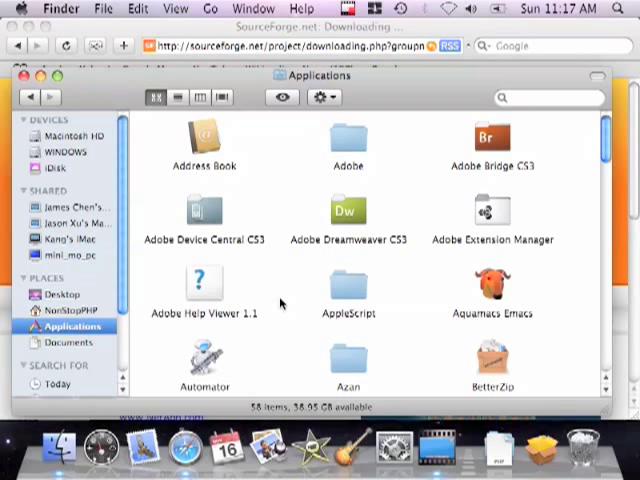
scroll("down", 3)
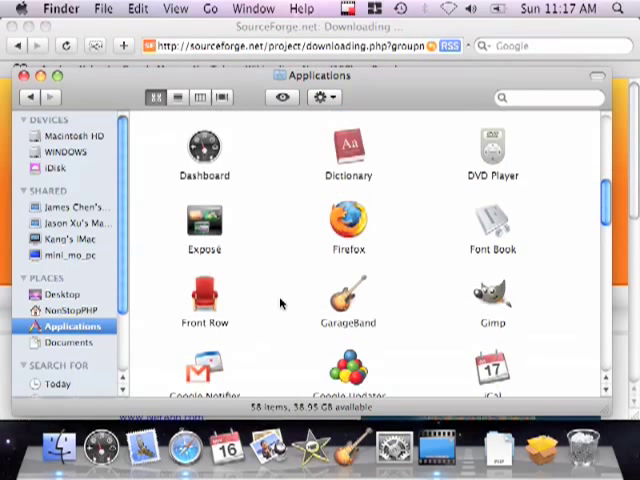
scroll("down", 3)
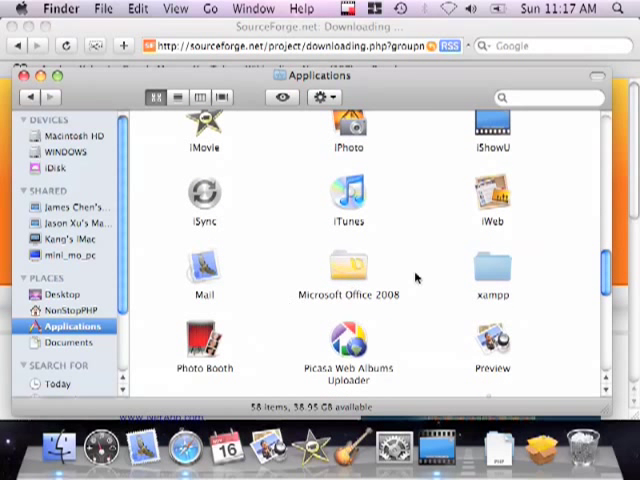
left_click(492, 270)
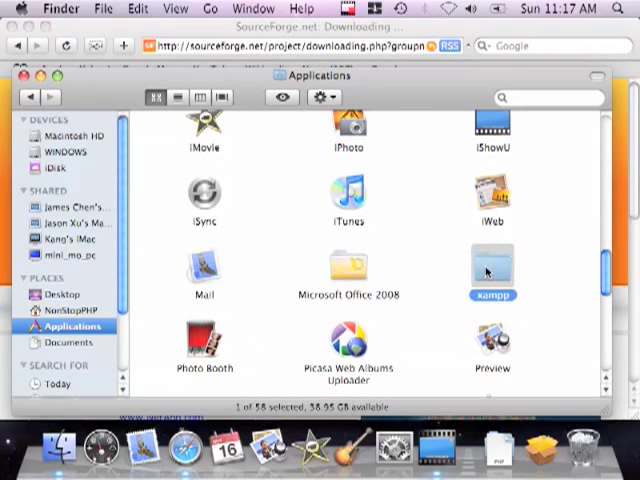
double_click(492, 270)
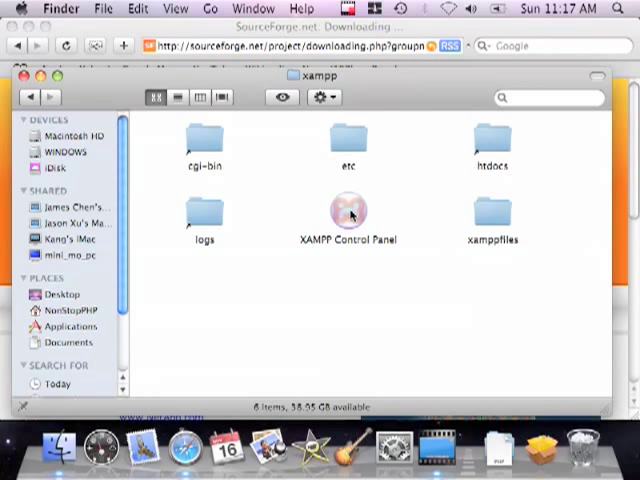
Launch XAMPP Control Panel, confirming the administrator password it requests
double_click(348, 210)
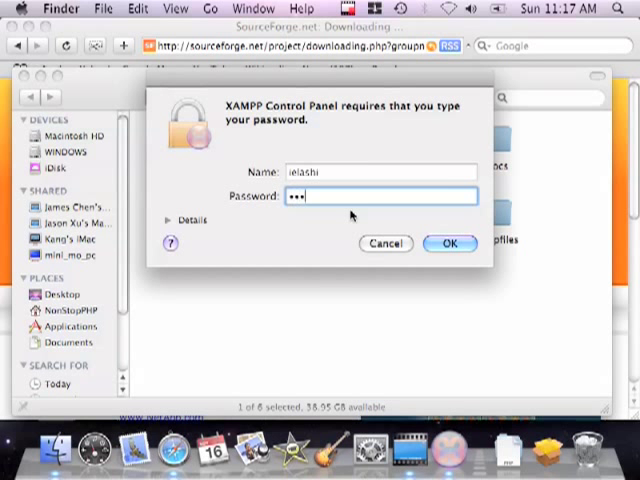
left_click(450, 244)
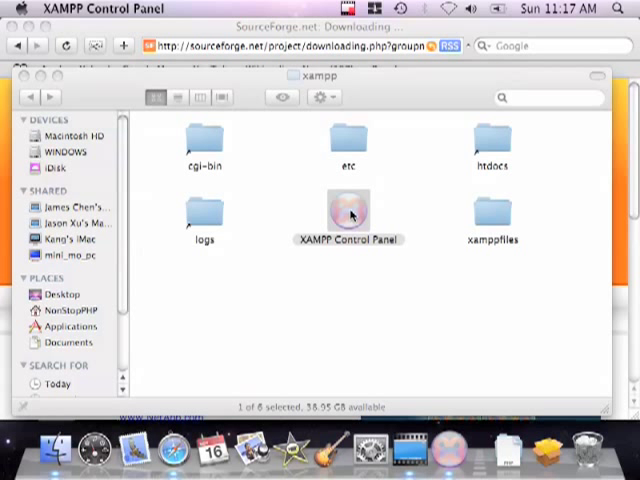
double_click(348, 212)
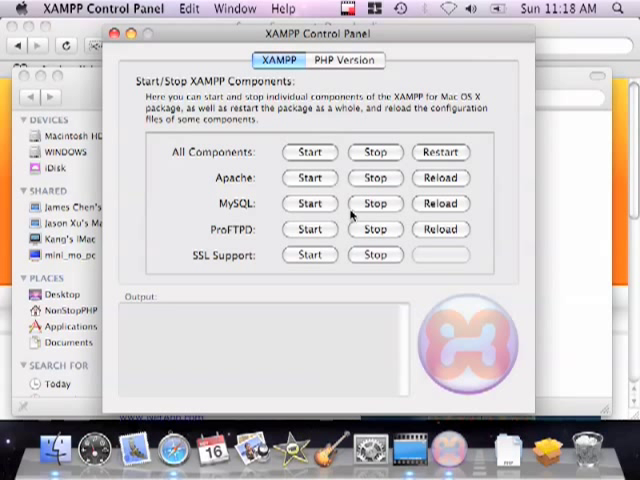
mouse_move(310, 178)
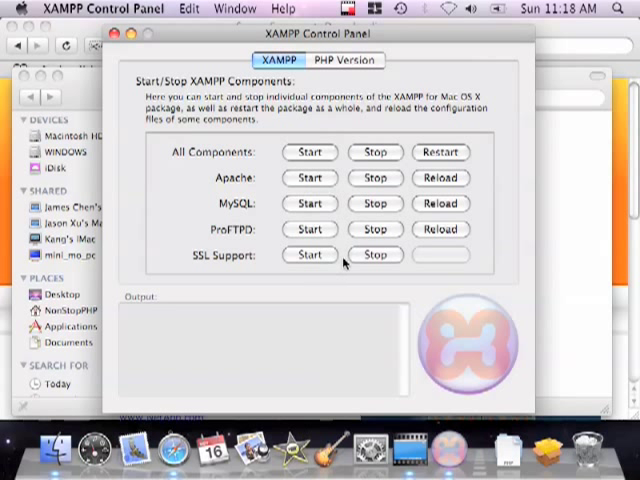
mouse_move(332, 152)
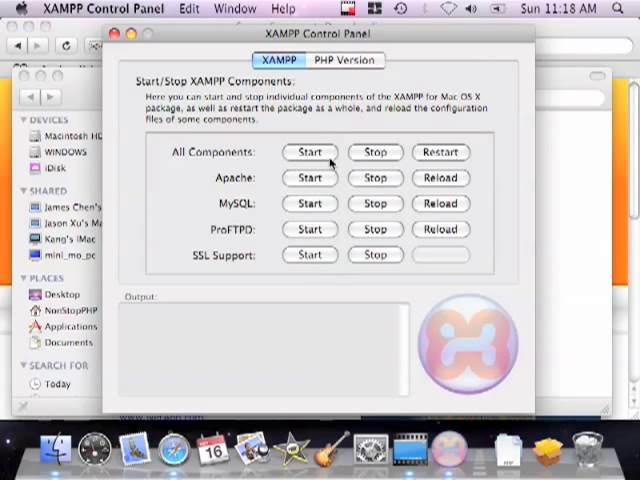
mouse_move(276, 198)
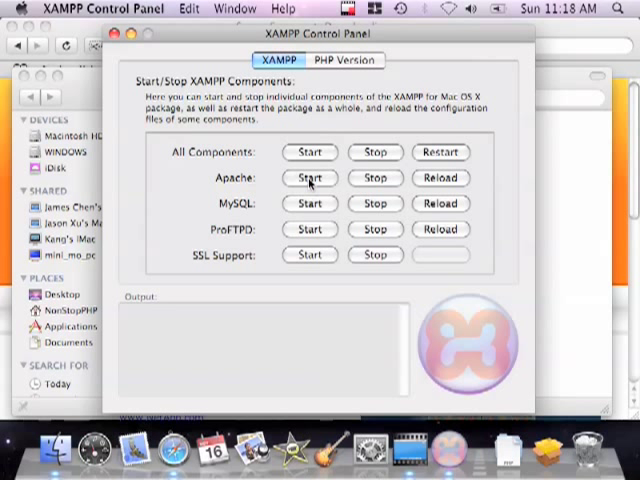
Start the Apache web server and the MySQL database server from the control panel
left_click(308, 178)
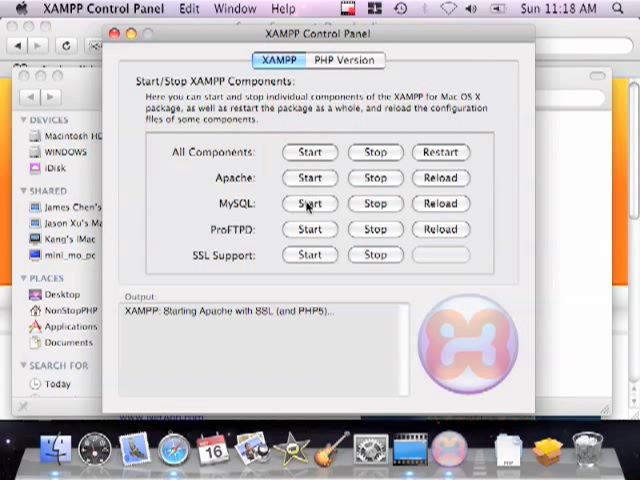
left_click(308, 204)
type("localhost")
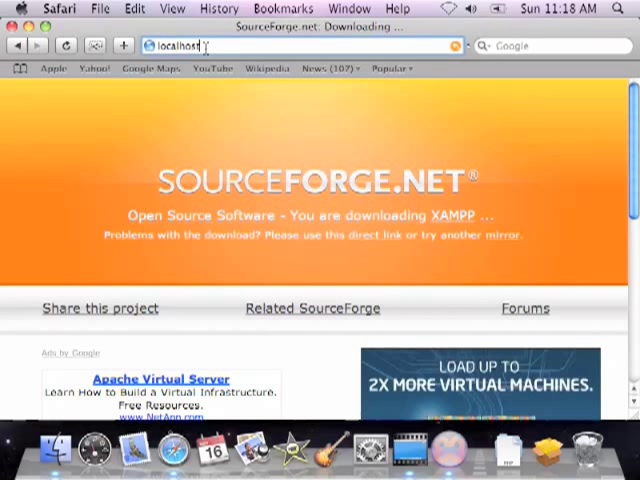
Load localhost, choose English, then reach the CD Collection demo via the documentation page
key("Return")
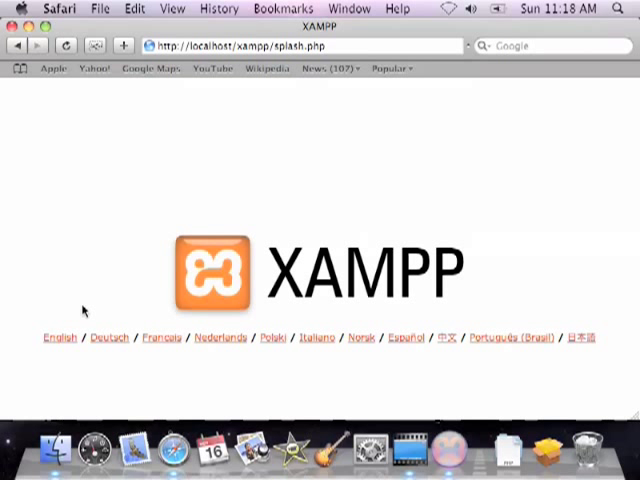
mouse_move(60, 342)
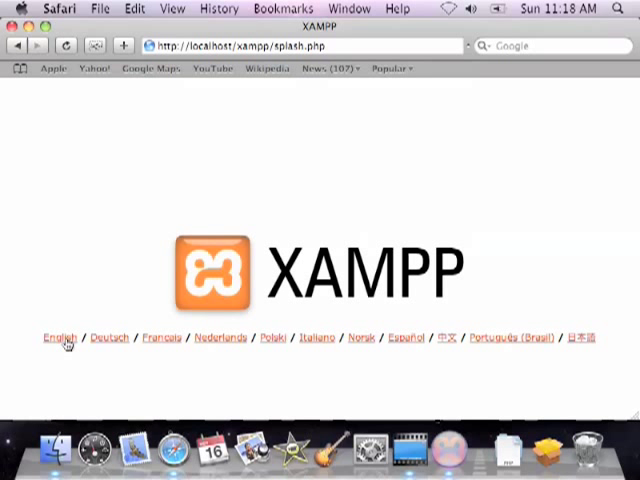
left_click(56, 336)
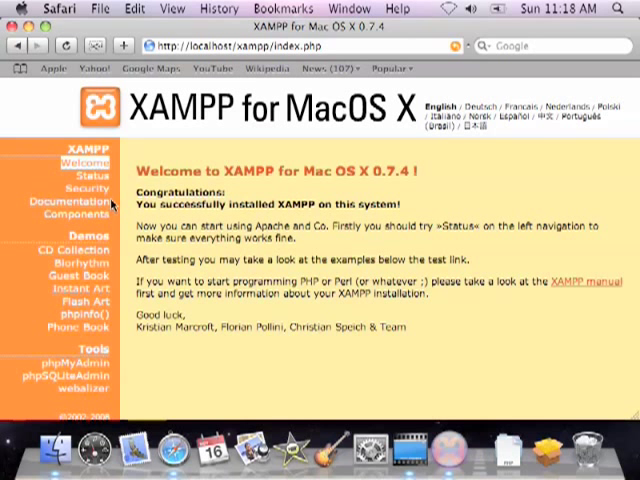
left_click(72, 200)
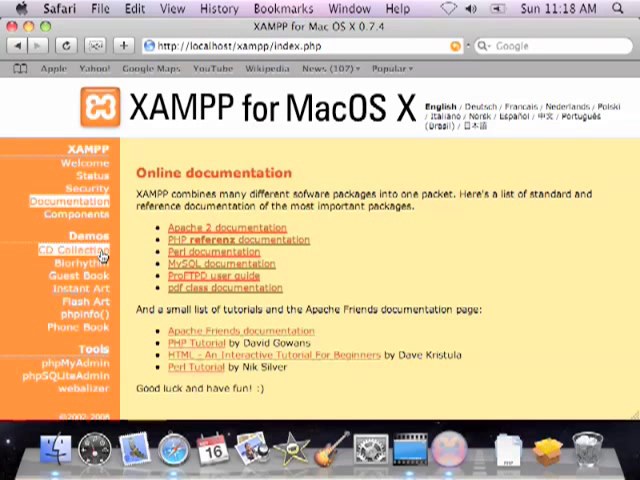
left_click(64, 250)
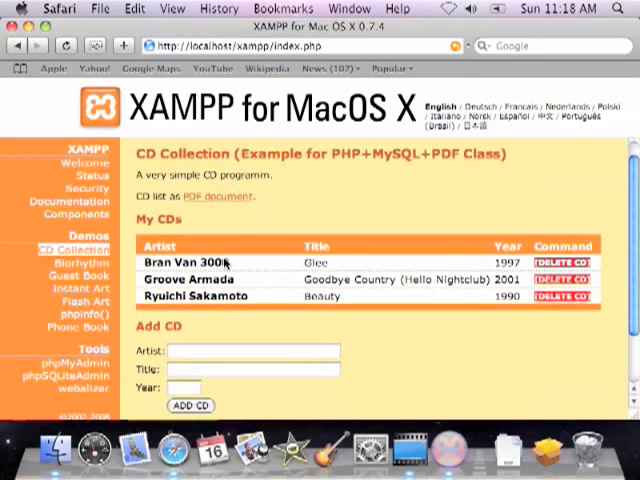
scroll("down", 3)
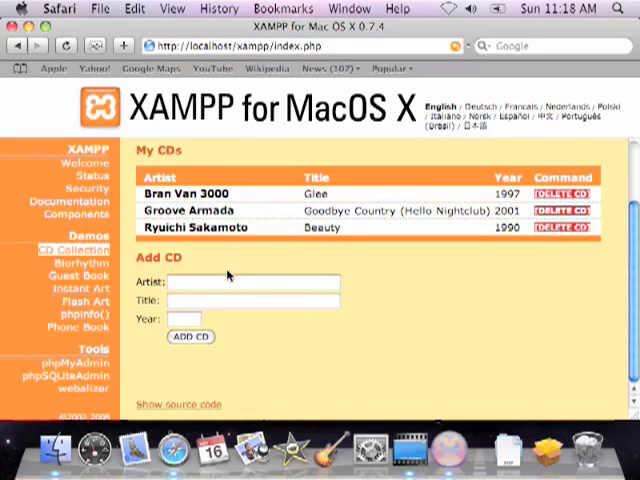
mouse_move(292, 332)
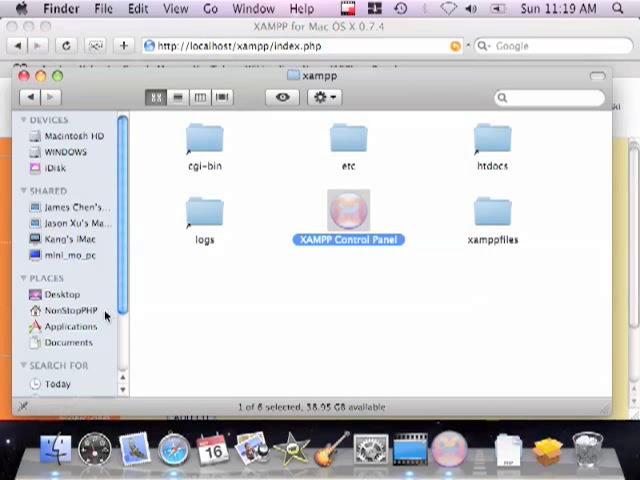
Select hello.php in the Documents folder and copy it with Edit > Copy
left_click(70, 342)
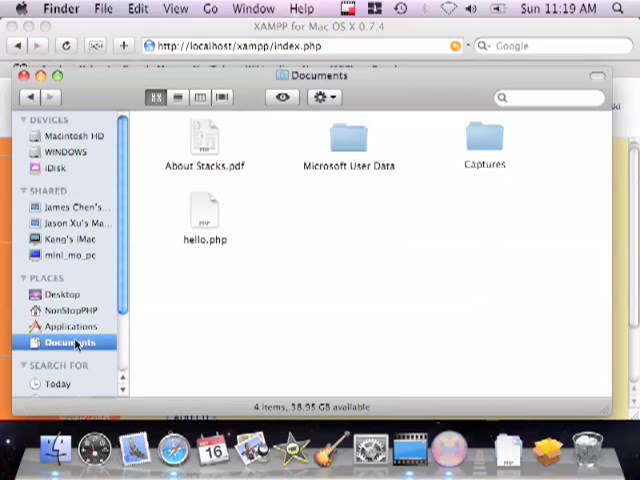
left_click(204, 212)
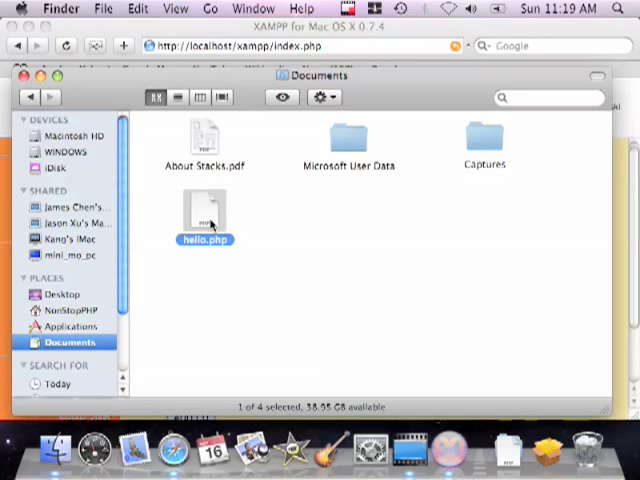
left_click(130, 8)
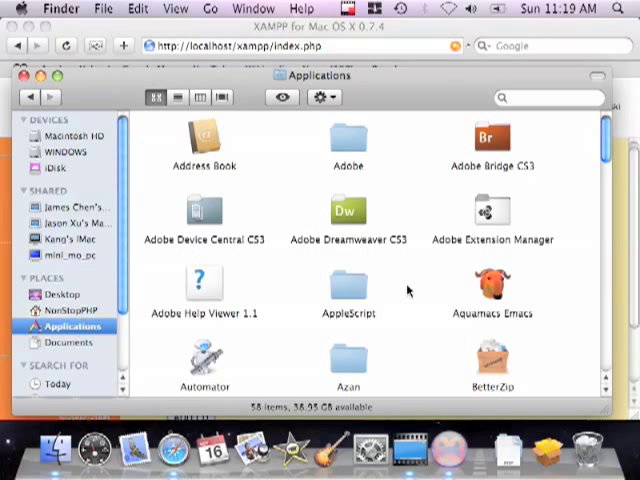
Open xampp/htdocs in Applications and paste hello.php into it with Edit > Paste Item
scroll("down", 3)
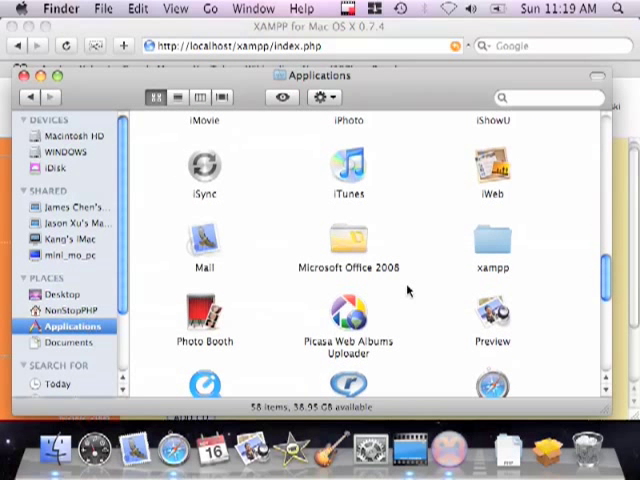
double_click(492, 244)
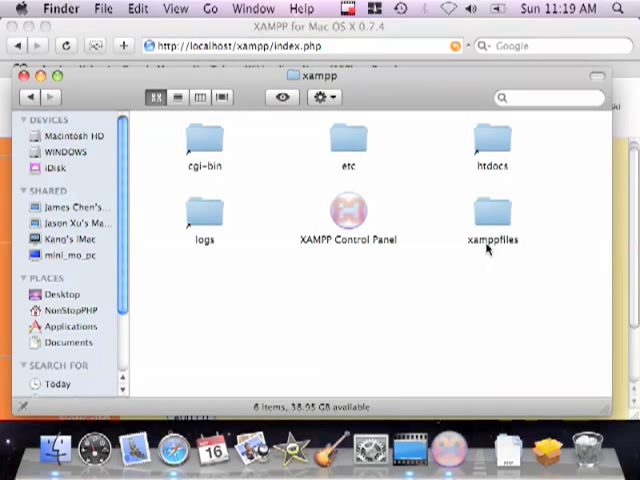
mouse_move(492, 148)
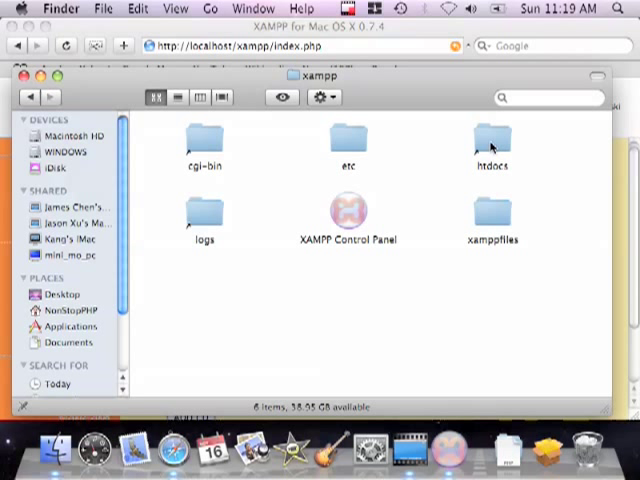
double_click(492, 140)
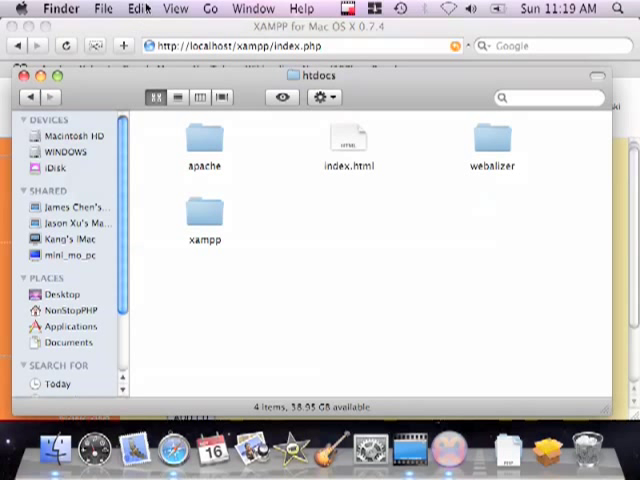
left_click(138, 8)
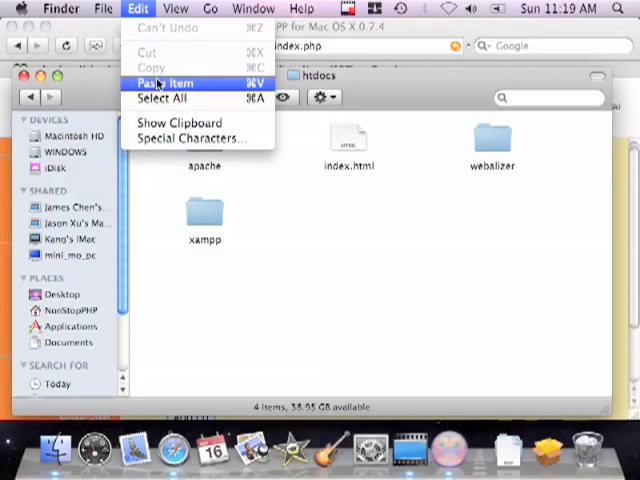
left_click(160, 84)
type("localhost/")
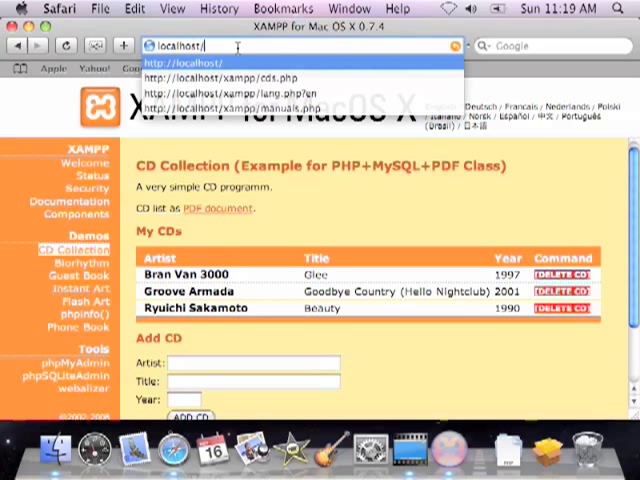
Begin entering localhost/hello.php in Safari's address bar (so far 'localhost/hell')
type("hell")
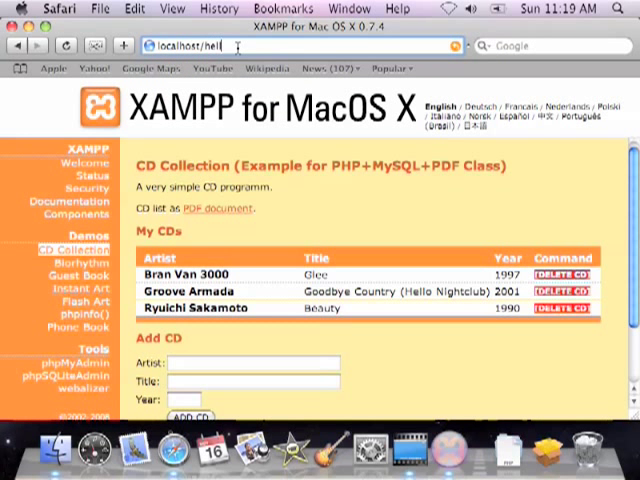